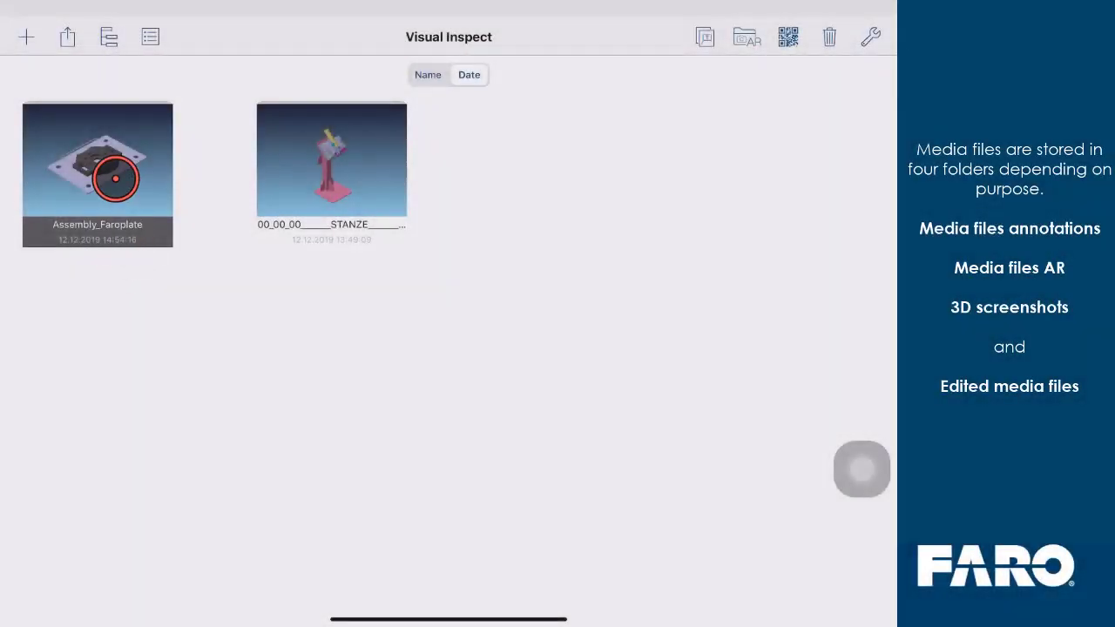
Step: Open the Assembly_Faroplate model showing its four numbered targets in 3D
double_click(97, 174)
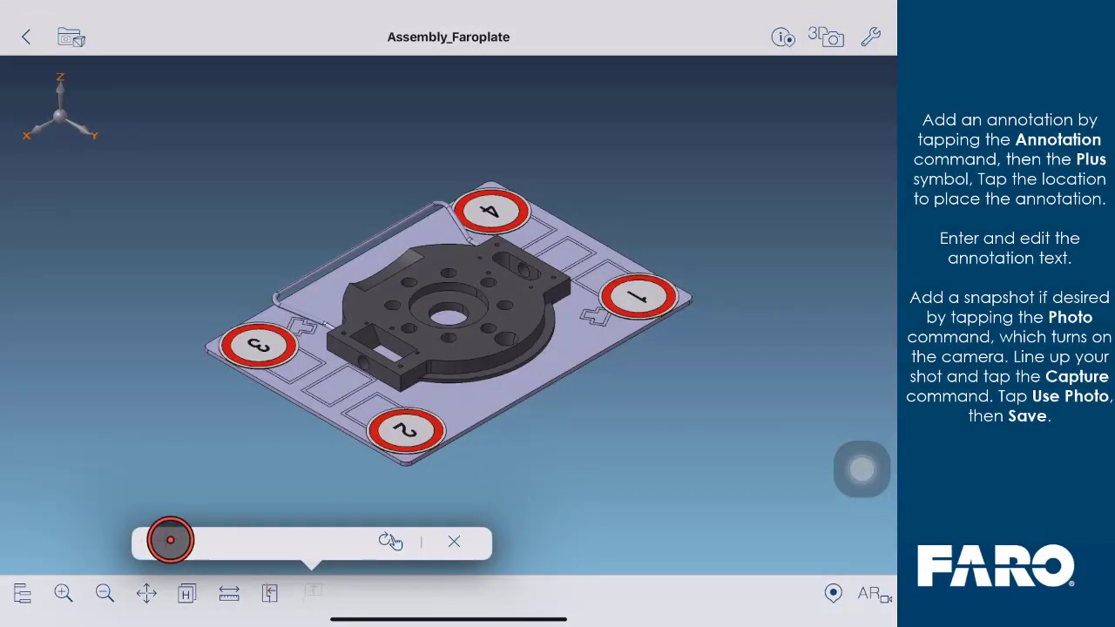
Step: Create a new annotation with 'issue description' text and a captured photo of the plate corner
click(522, 303)
text(issue description)
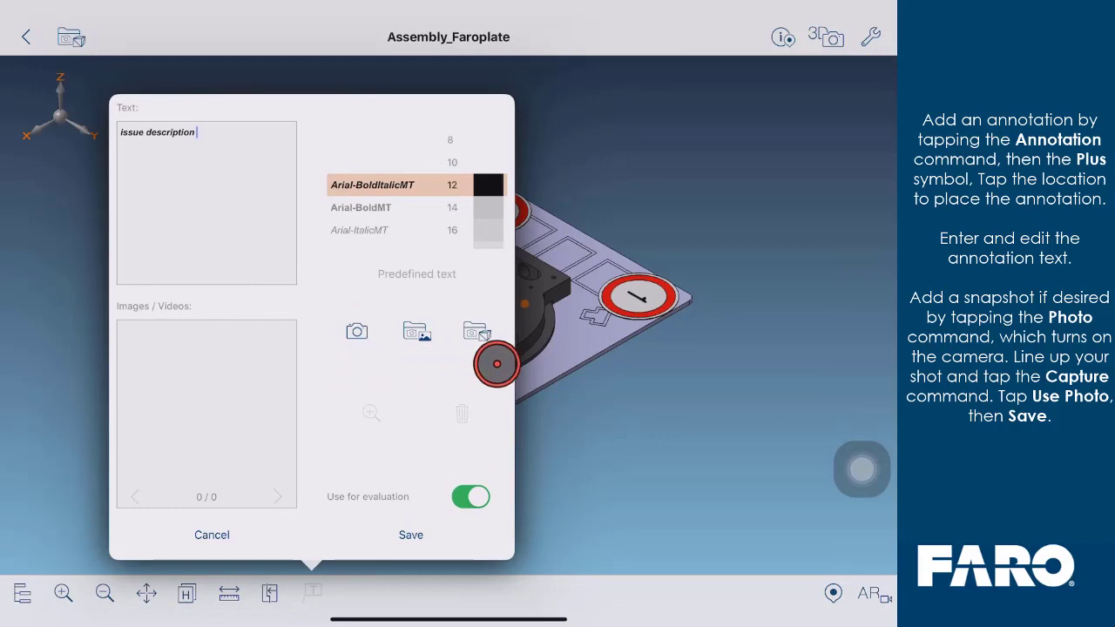
click(356, 331)
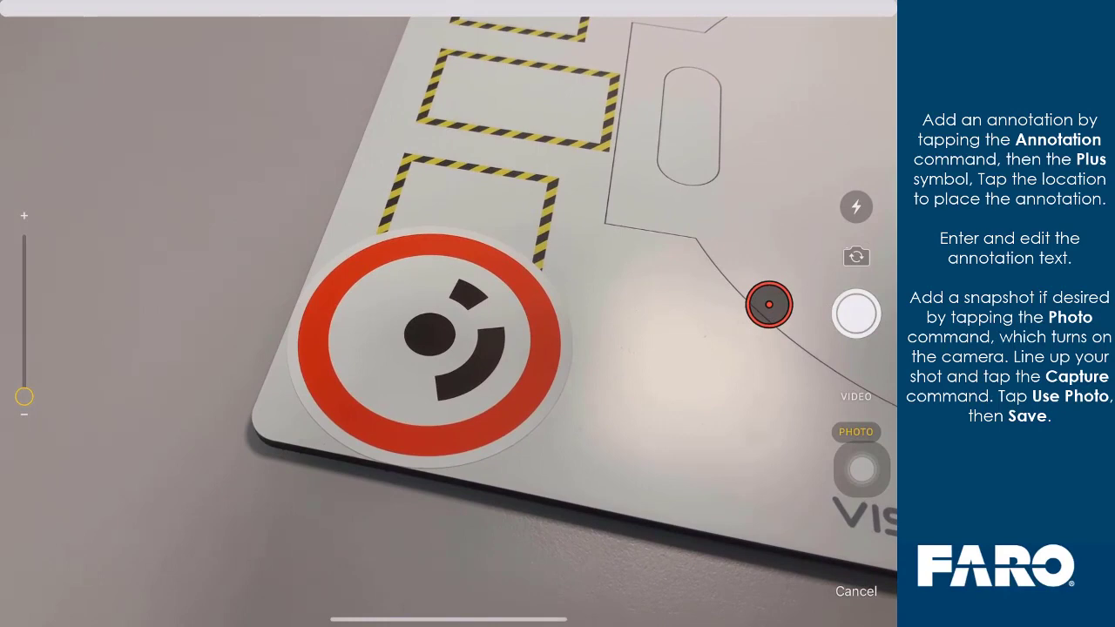
click(857, 313)
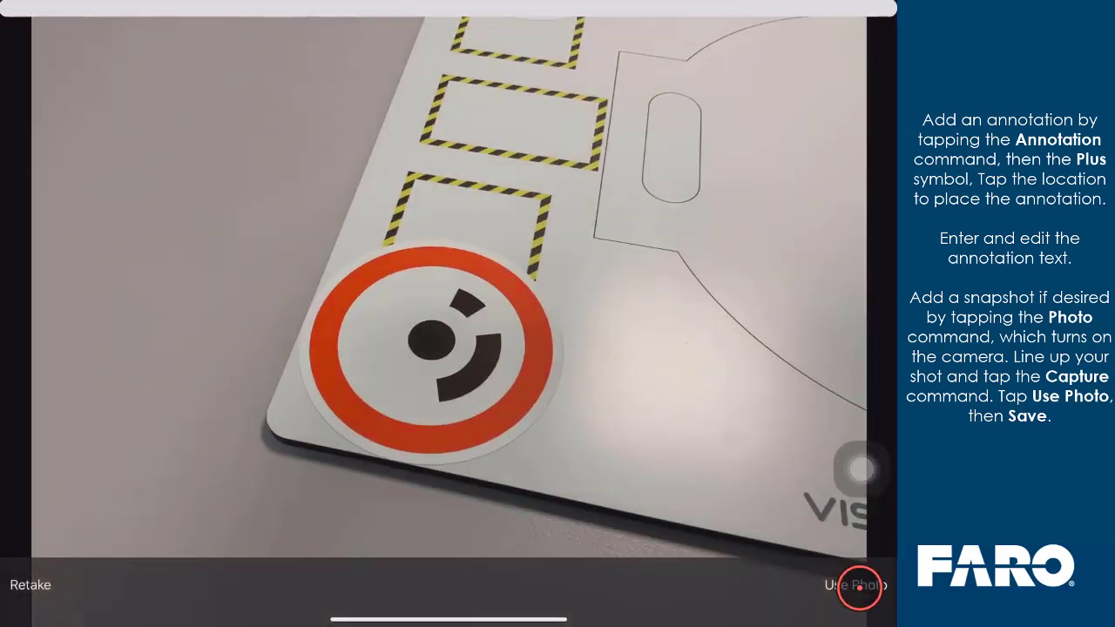
click(857, 585)
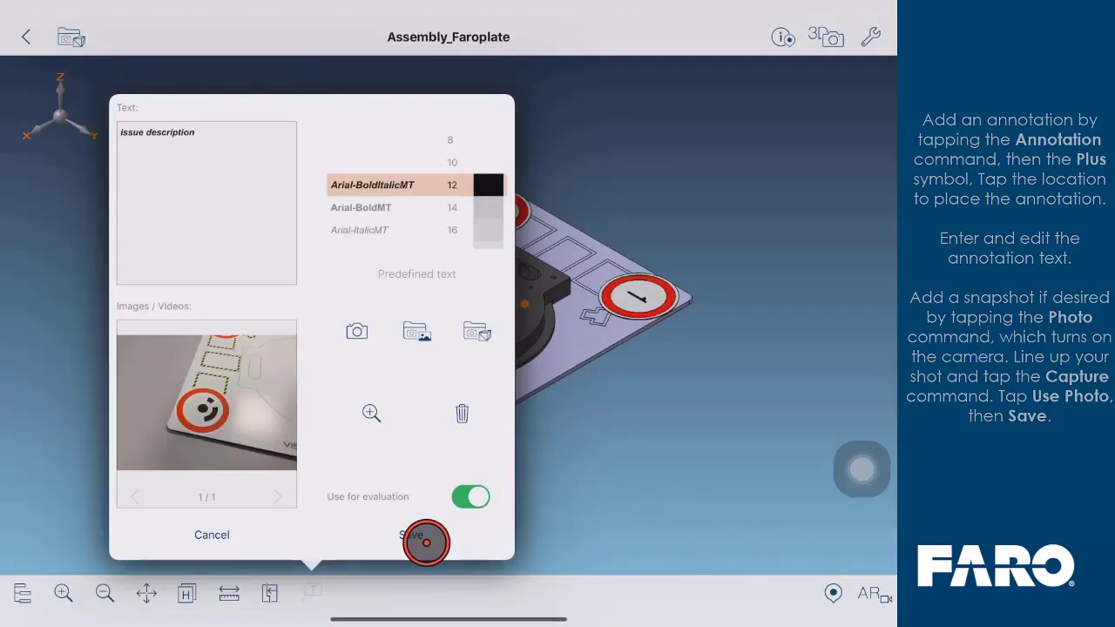
Step: Save the annotation and verify its photo img_0001.png in Media files annotations, then return
click(425, 535)
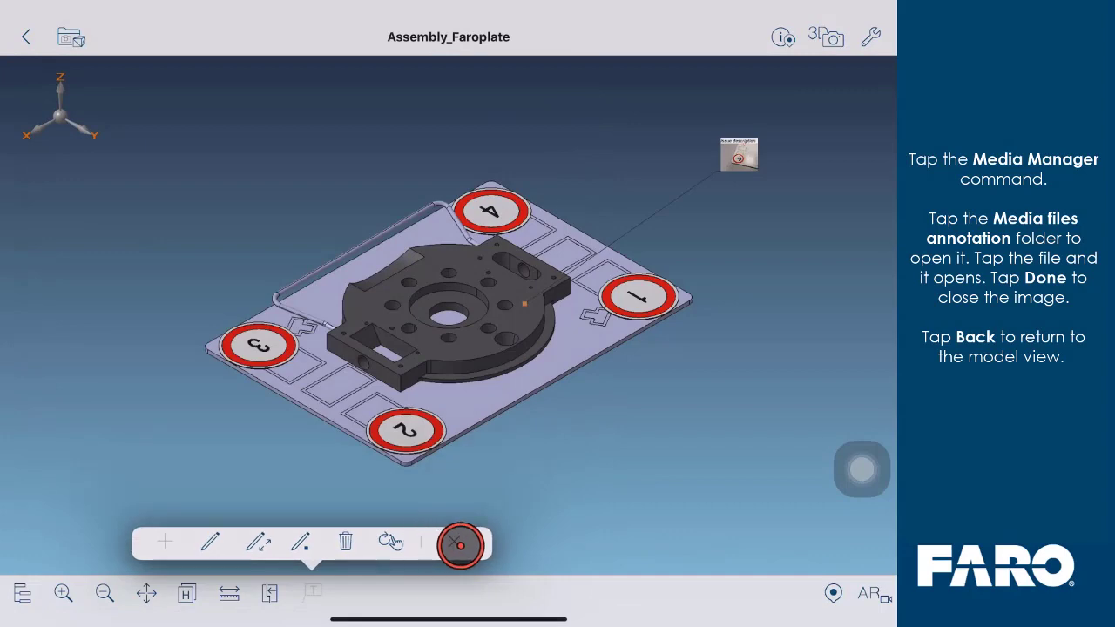
click(459, 544)
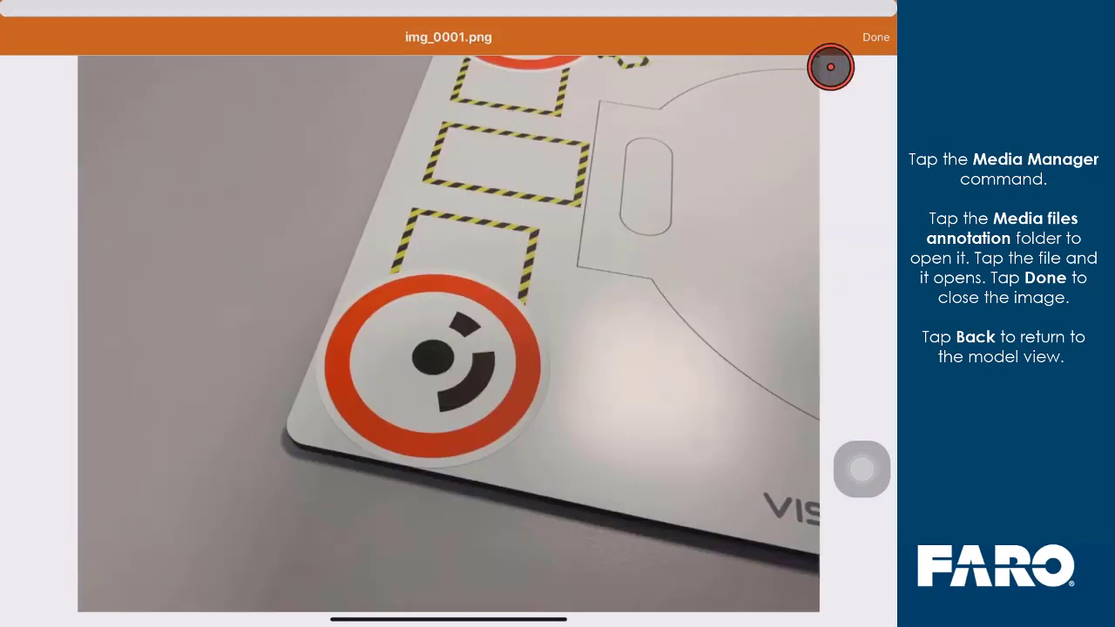
click(874, 37)
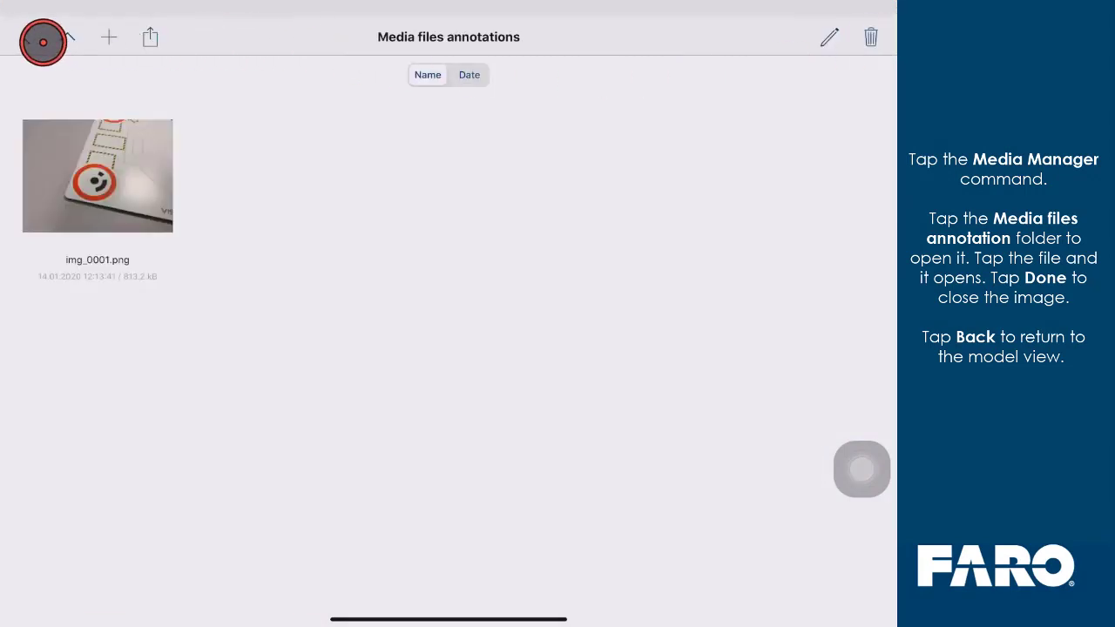
click(42, 36)
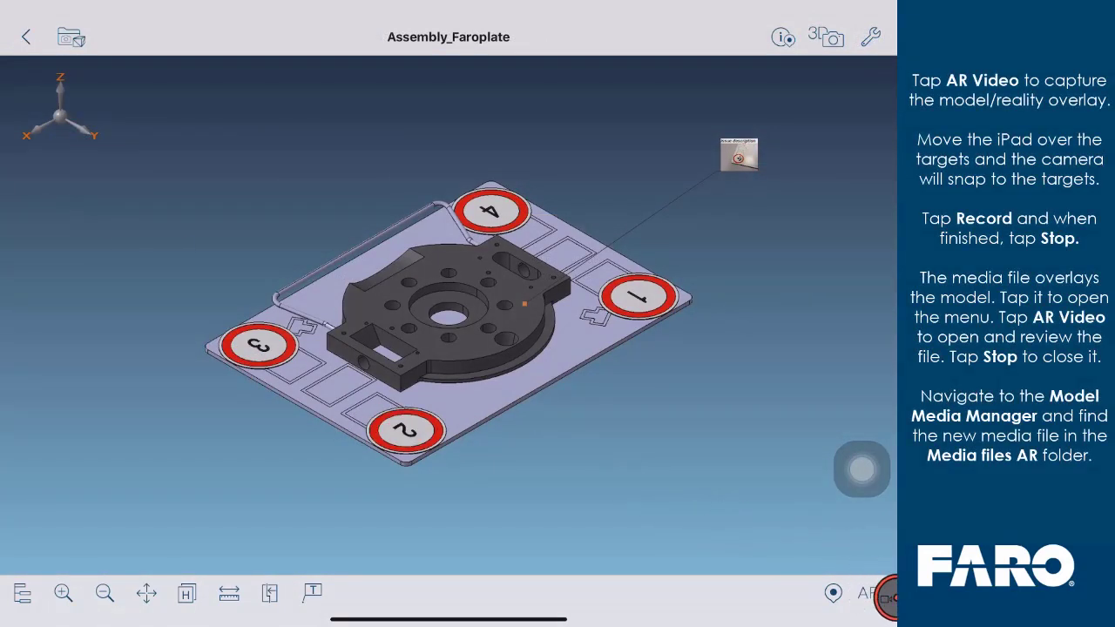
Step: Record an AR video capture of the model overlaid on the real plate
click(877, 597)
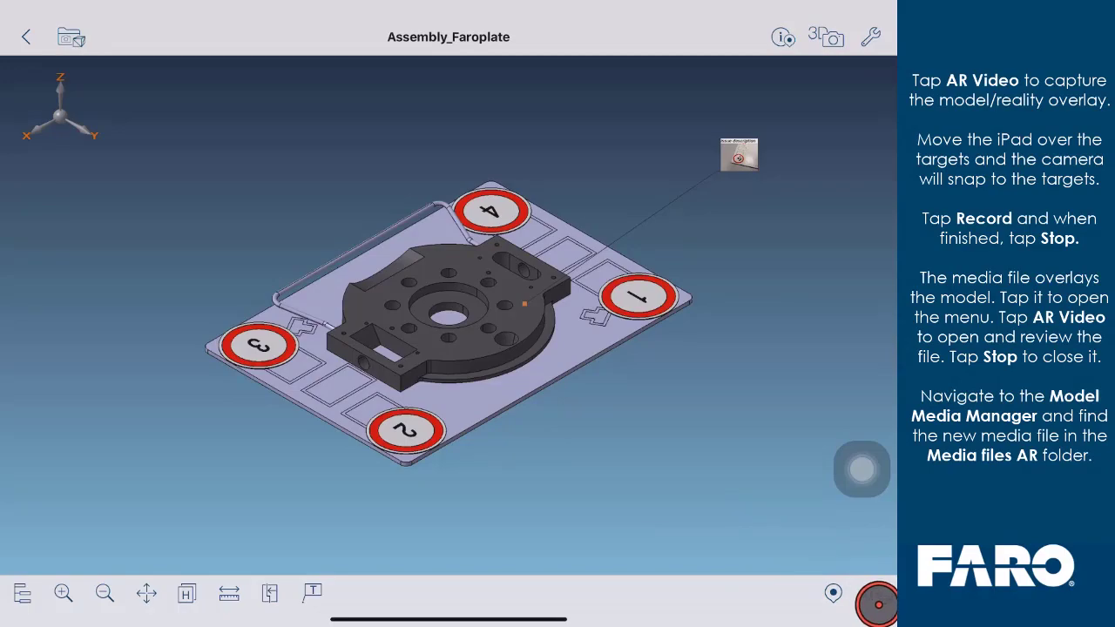
click(833, 37)
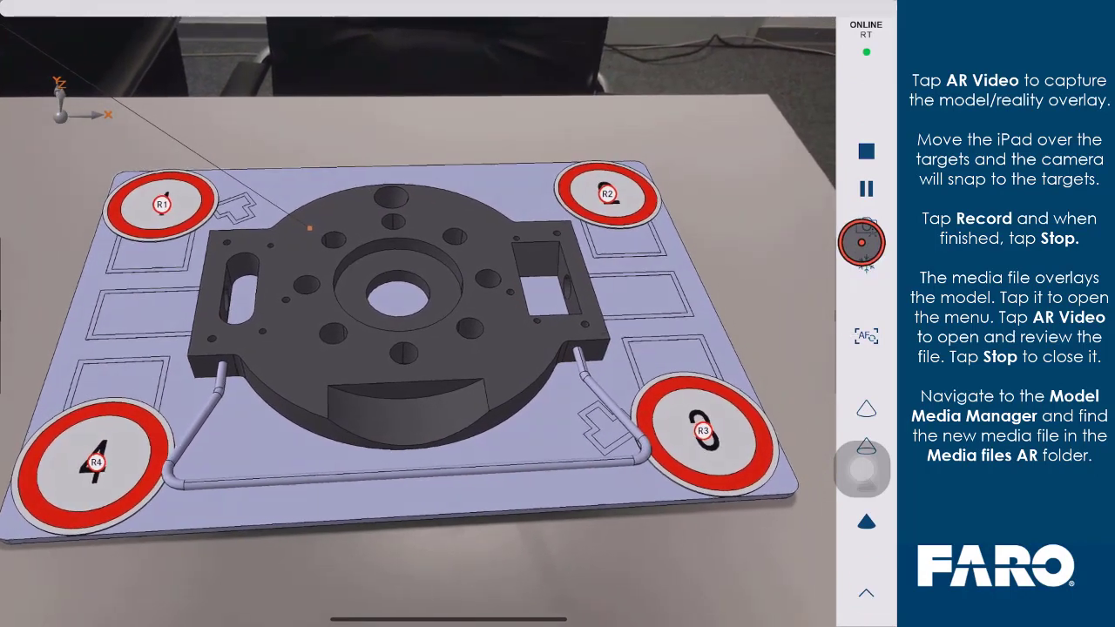
click(864, 242)
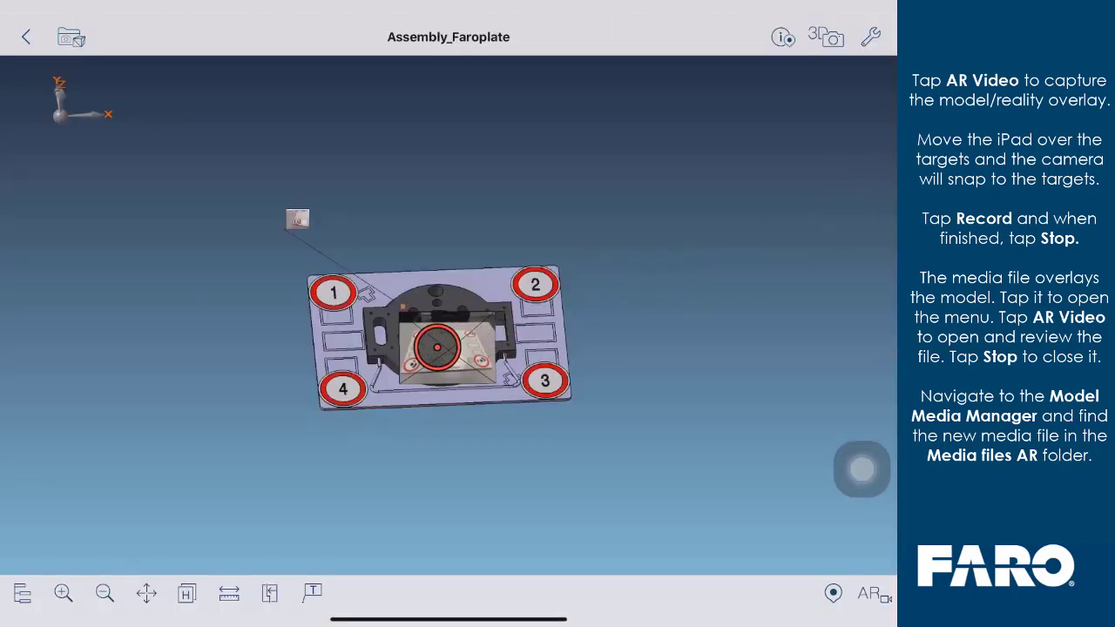
Step: Review the AR capture in Media files AR and go up to the media folder overview
click(544, 380)
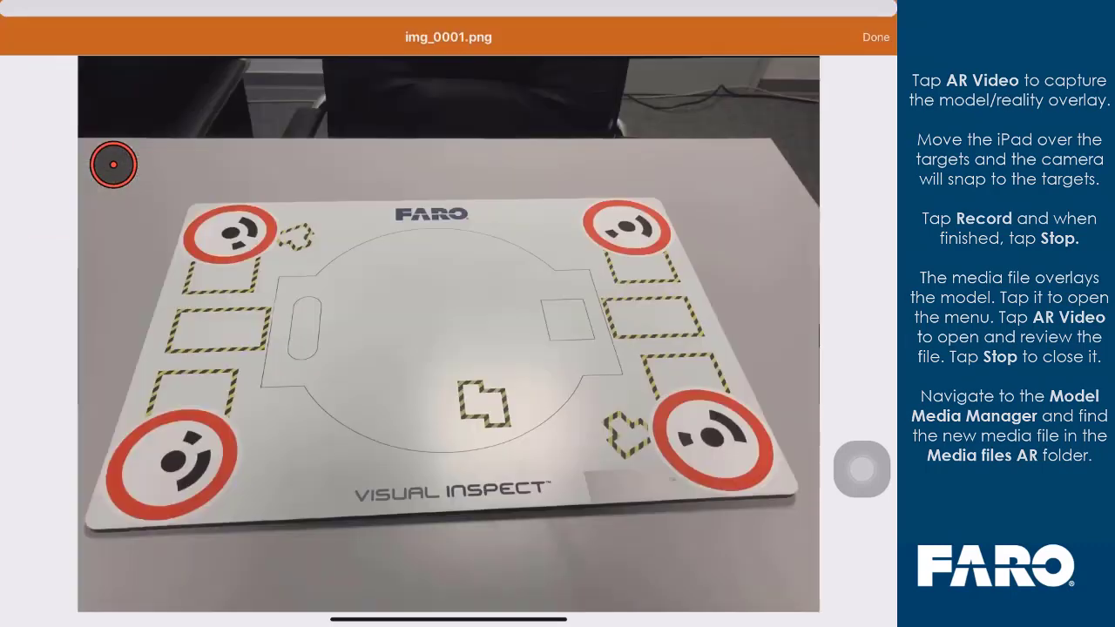
click(874, 36)
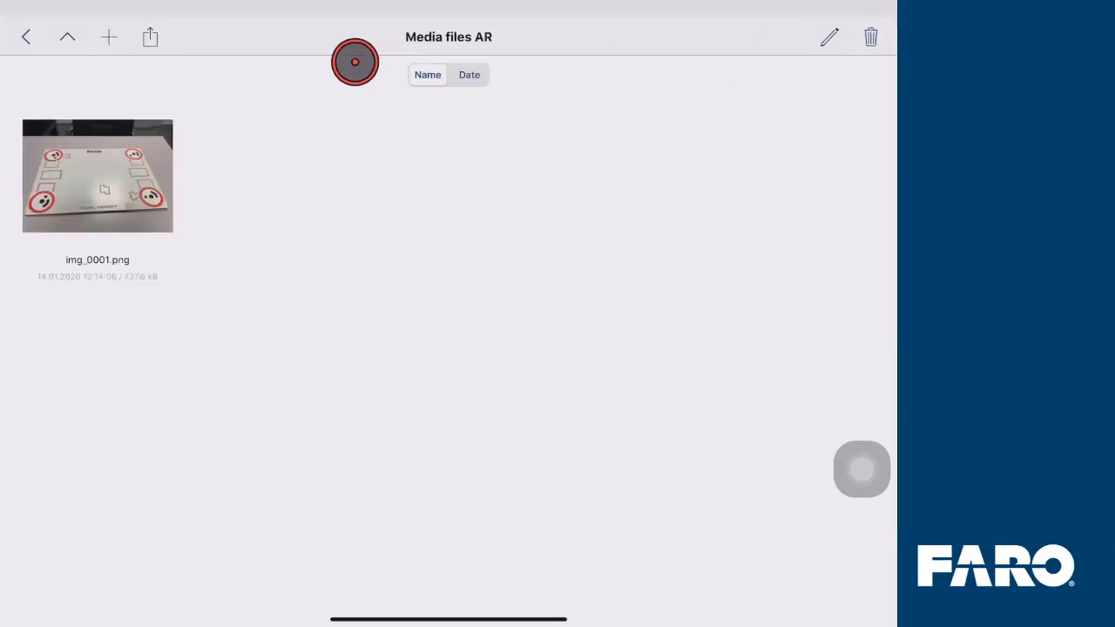
click(24, 36)
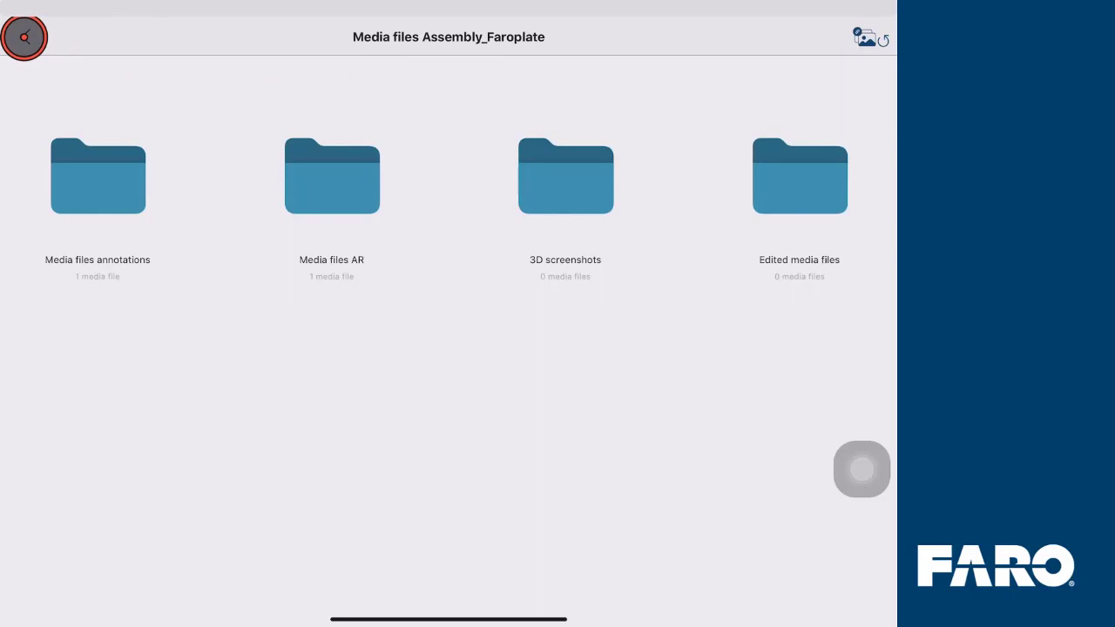
Step: Capture a 3D screenshot of the zoomed-in view of the plate's holes
click(24, 37)
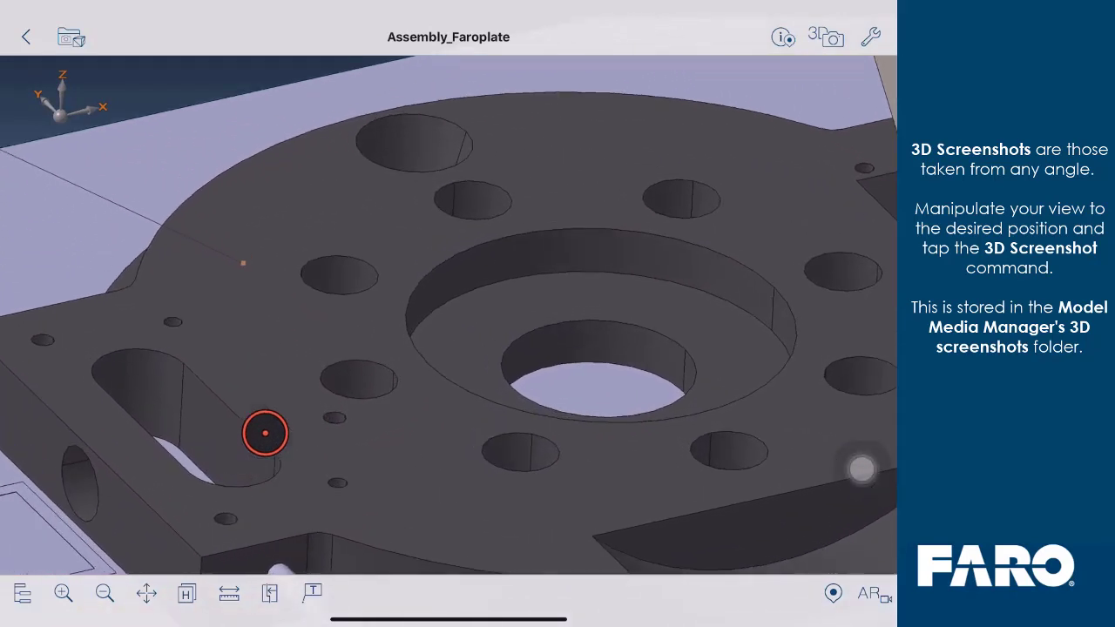
click(829, 37)
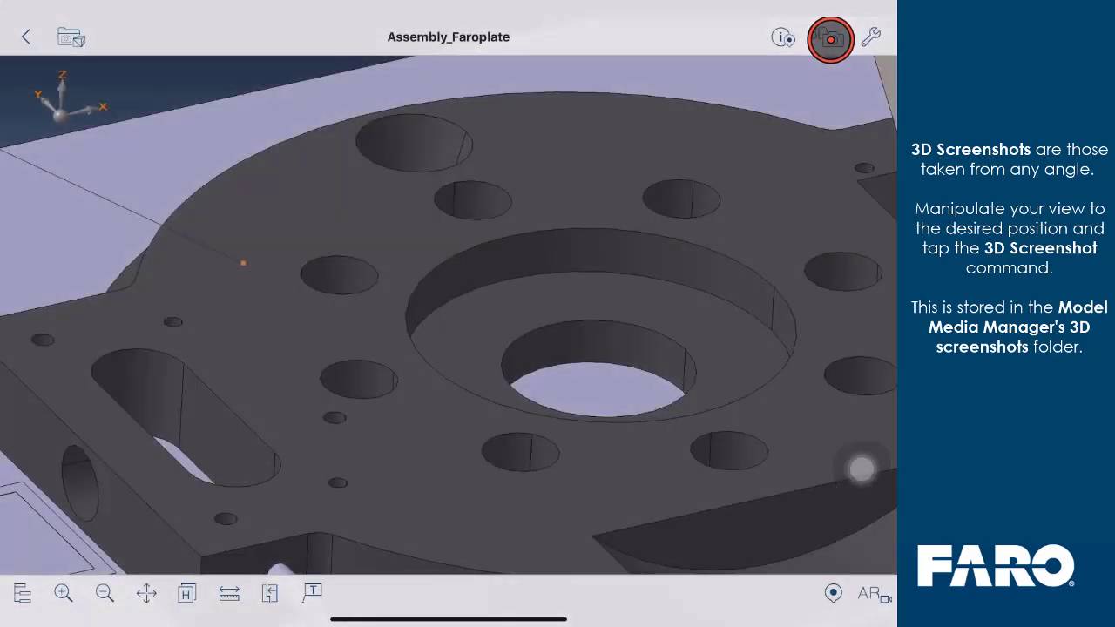
click(829, 36)
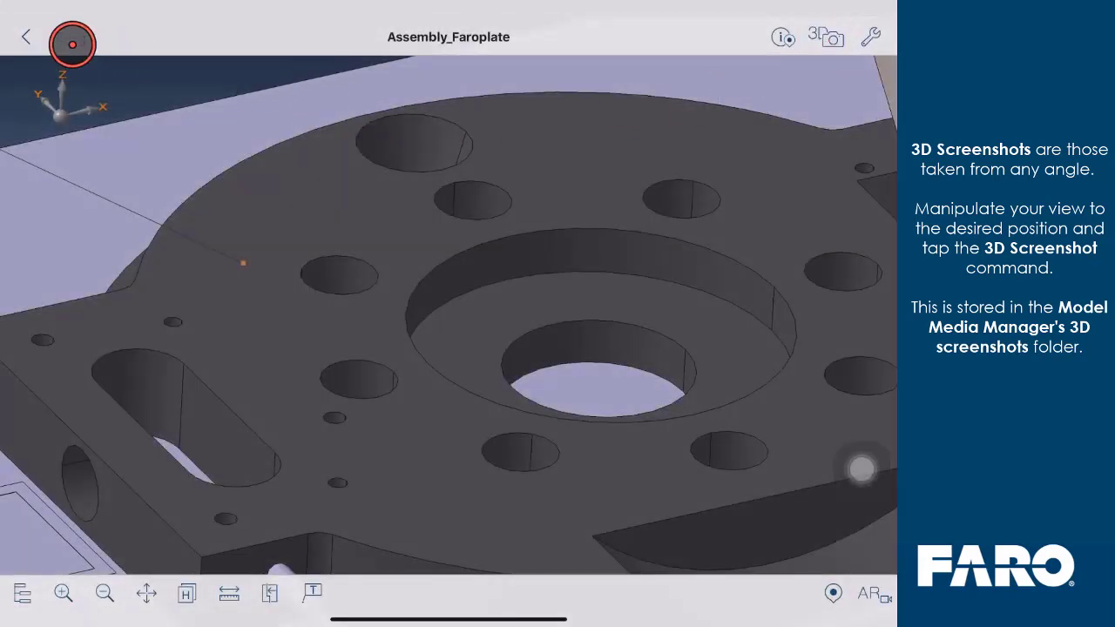
click(826, 36)
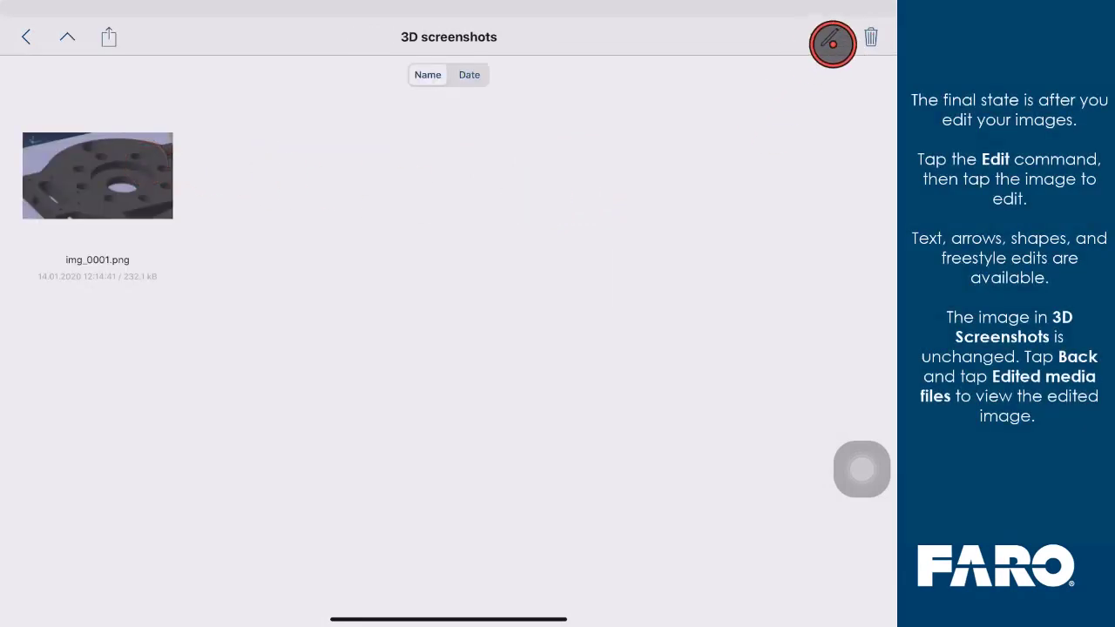
Step: Edit img_0001.png with a red arrow and 'Issue description' text and save the copy to Edited media files
click(833, 44)
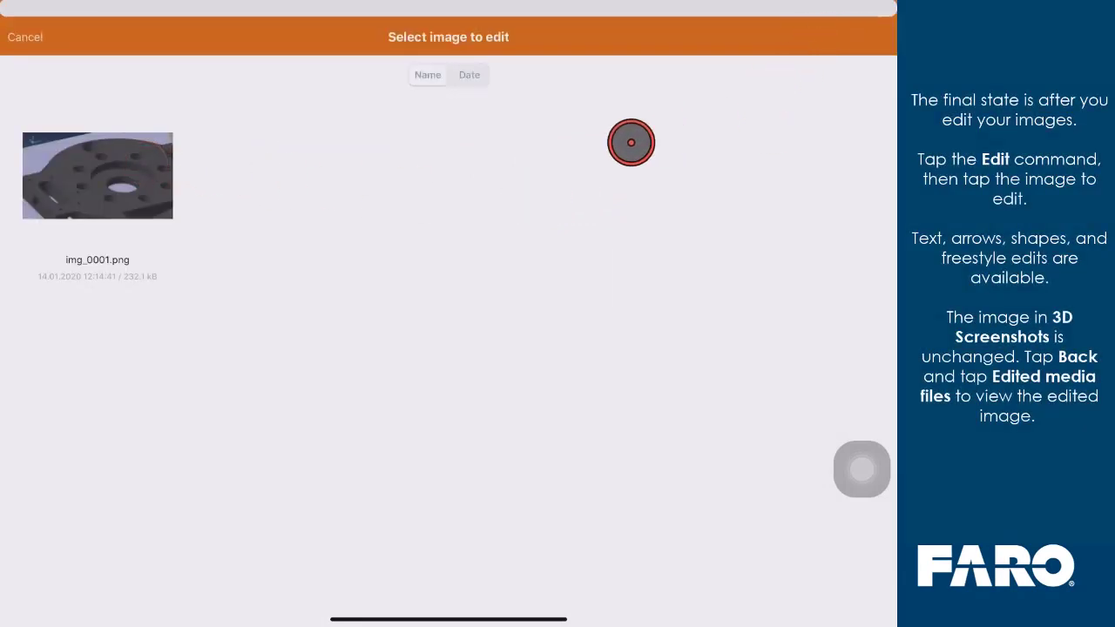
click(97, 174)
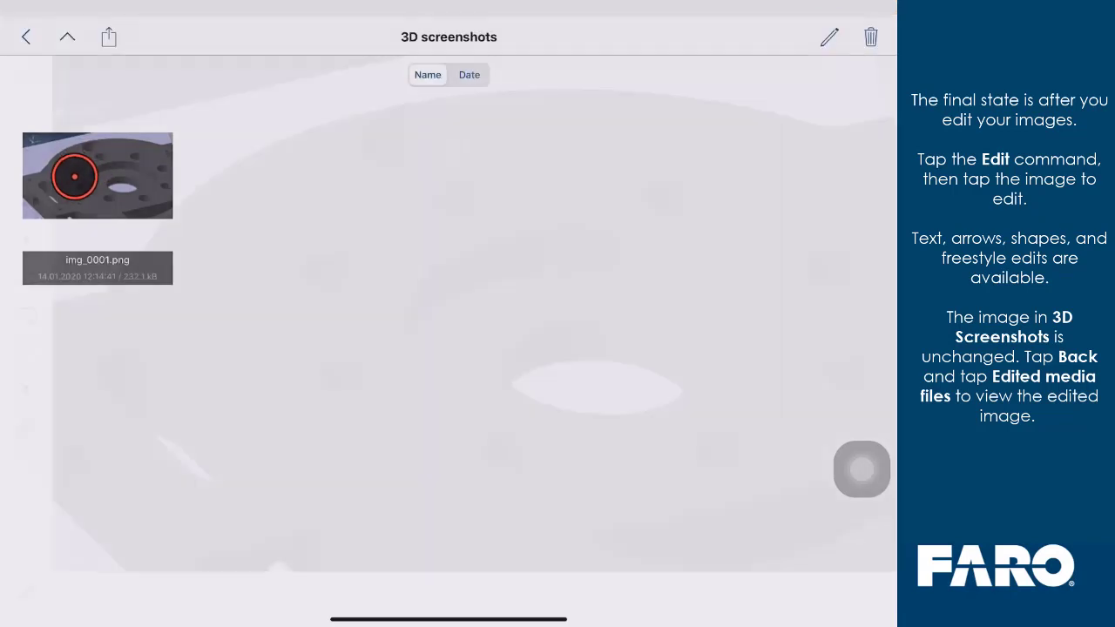
click(97, 174)
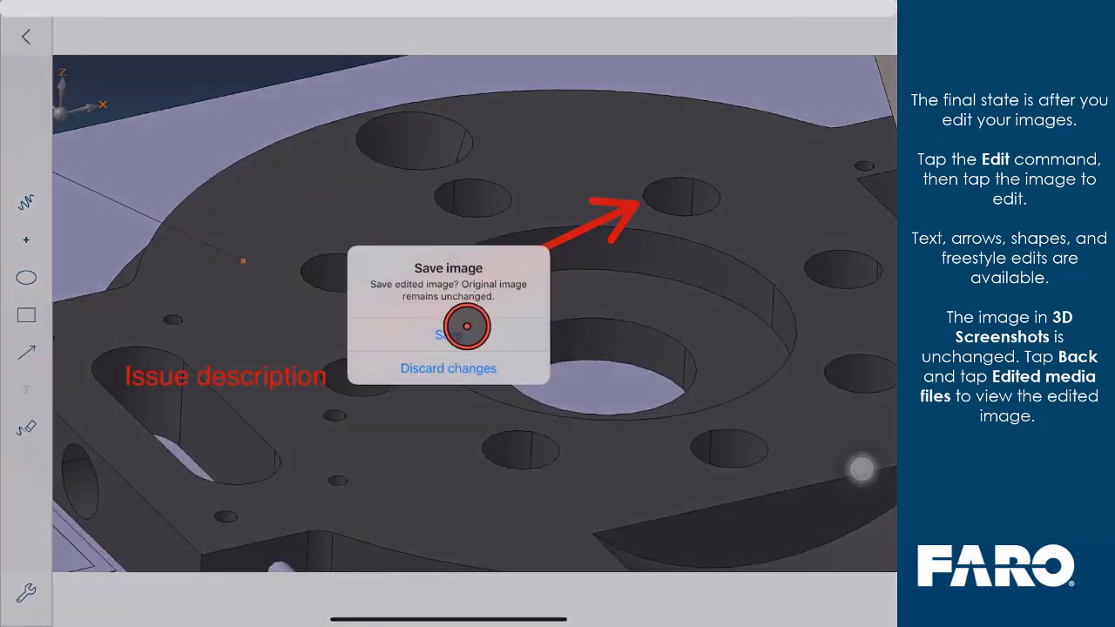
click(447, 335)
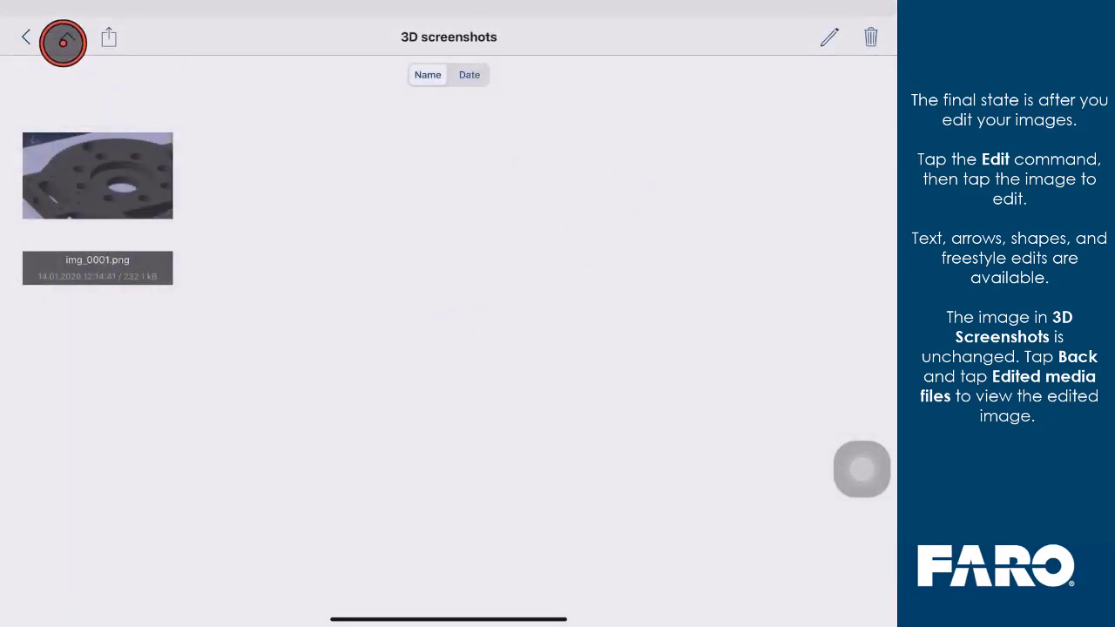
click(26, 36)
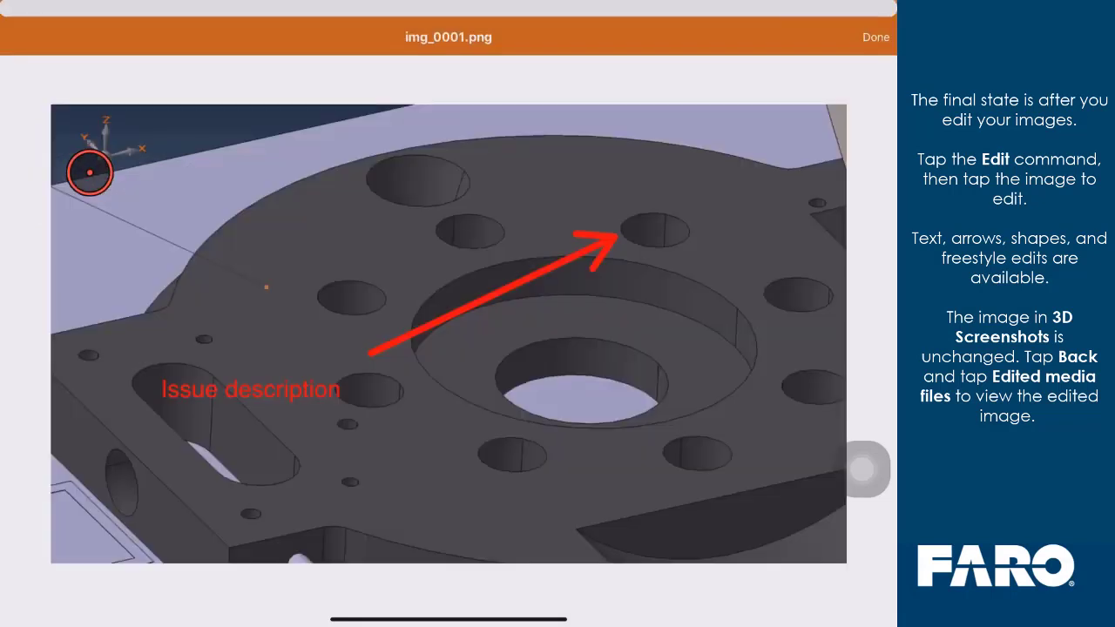
click(874, 37)
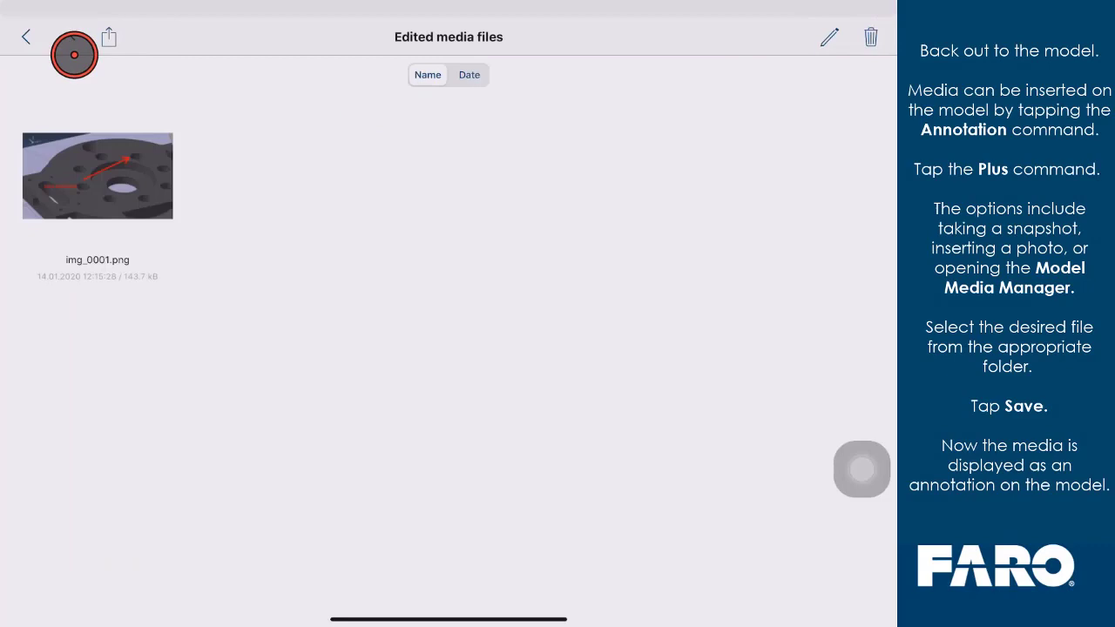
Step: Return to the model view and start a new annotation
click(26, 36)
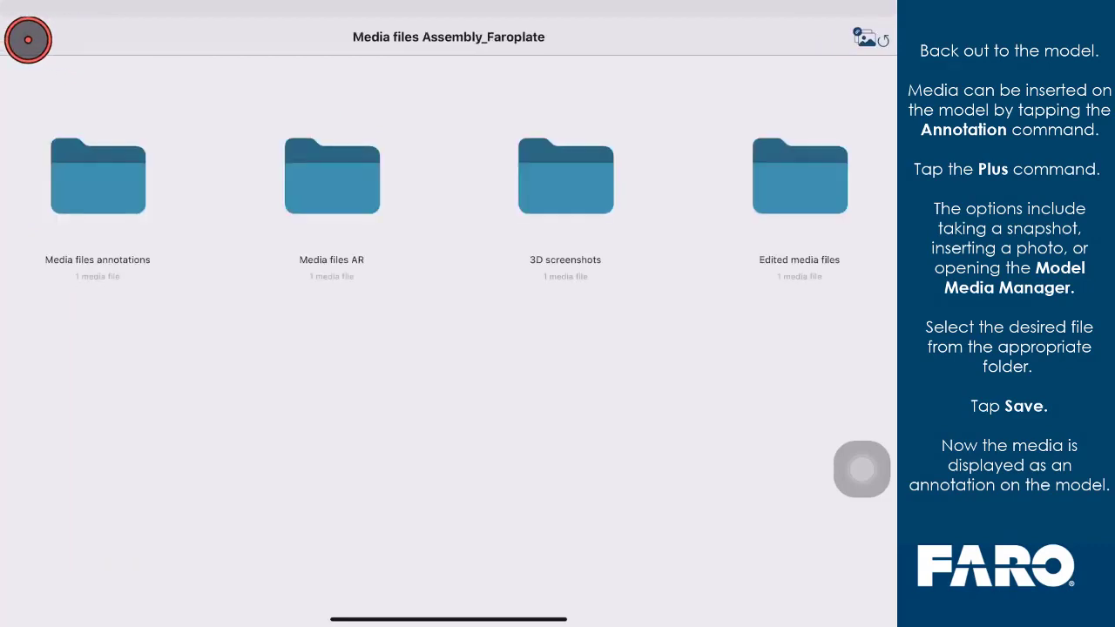
click(28, 37)
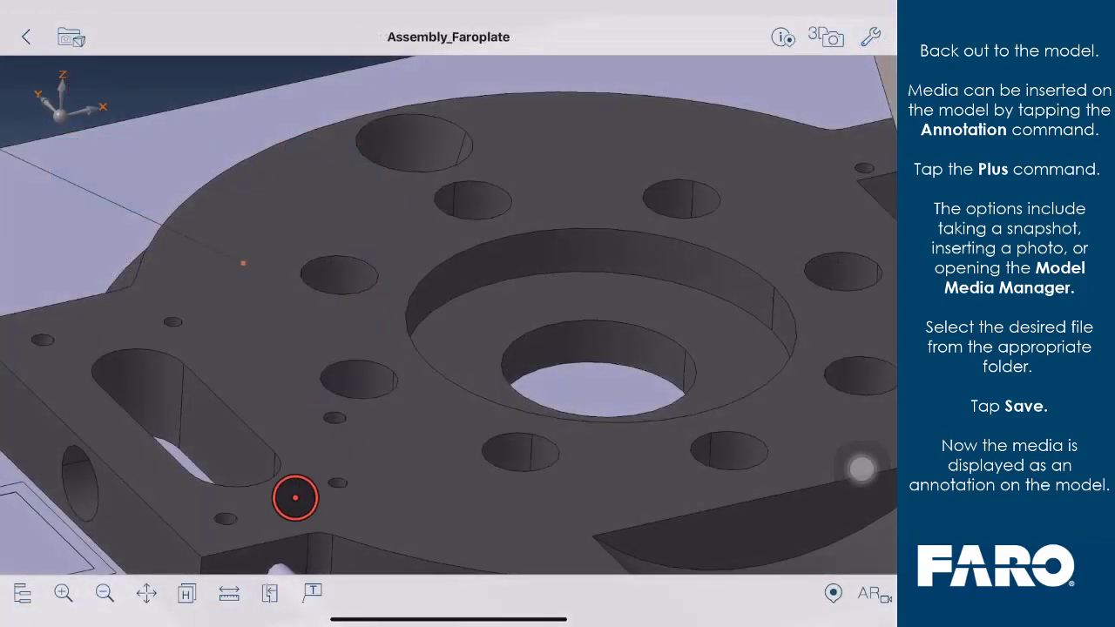
click(310, 593)
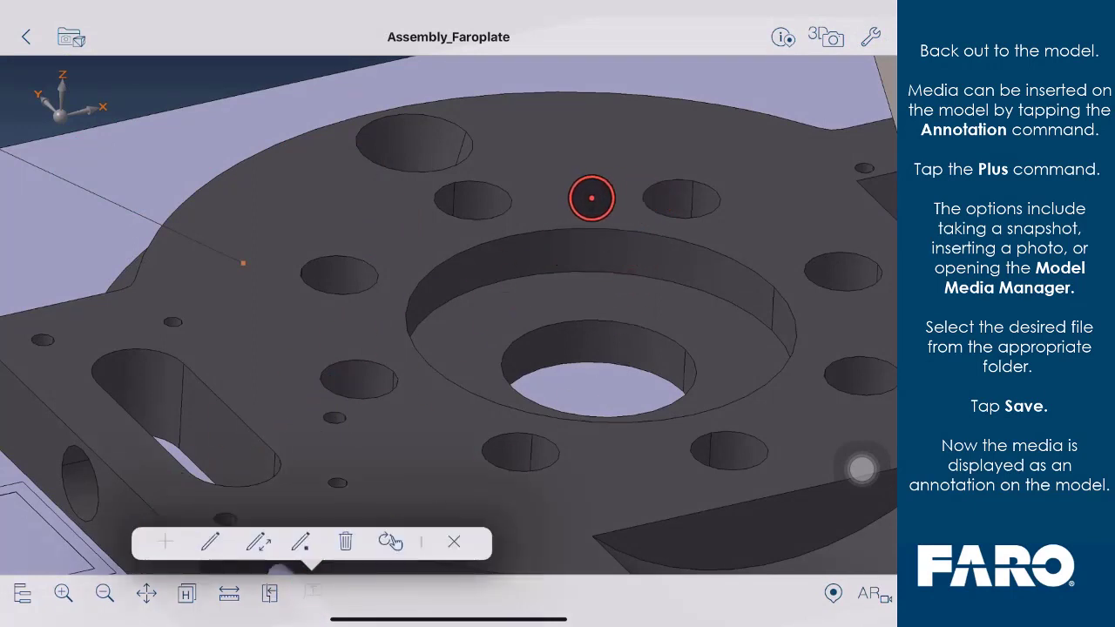
click(164, 540)
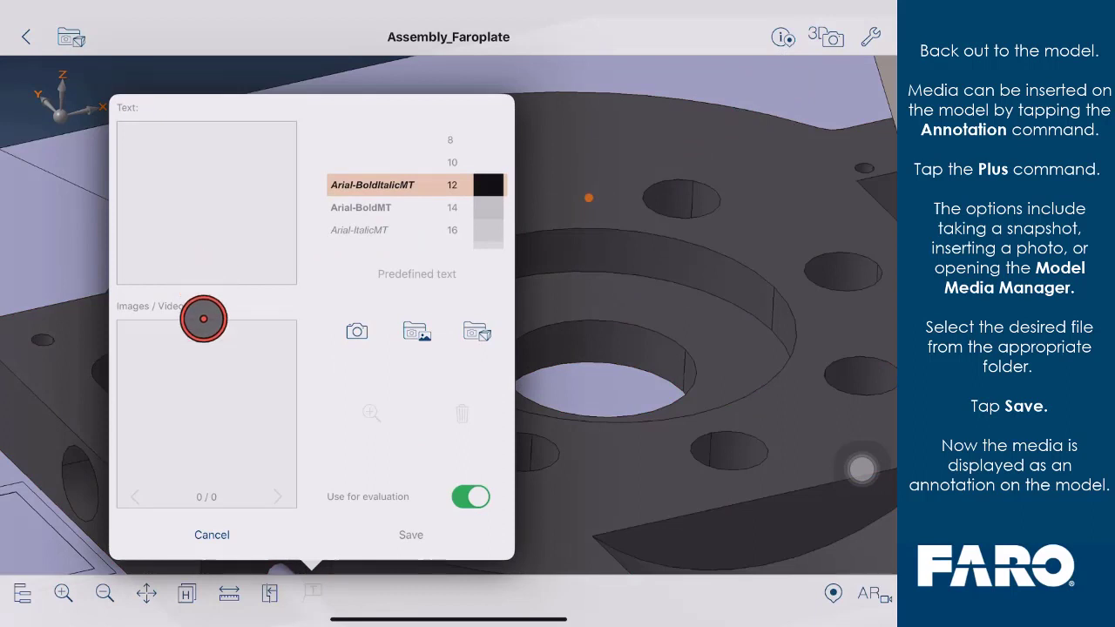
Step: Insert the edited arrow image from the Model Media Manager and save the annotation
click(416, 331)
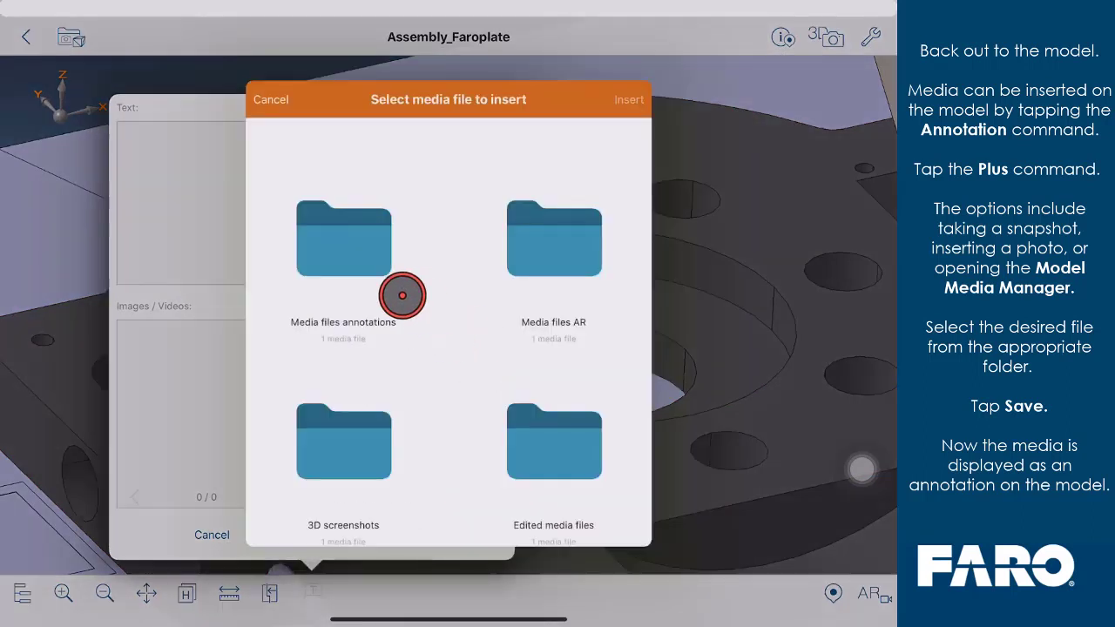
click(343, 238)
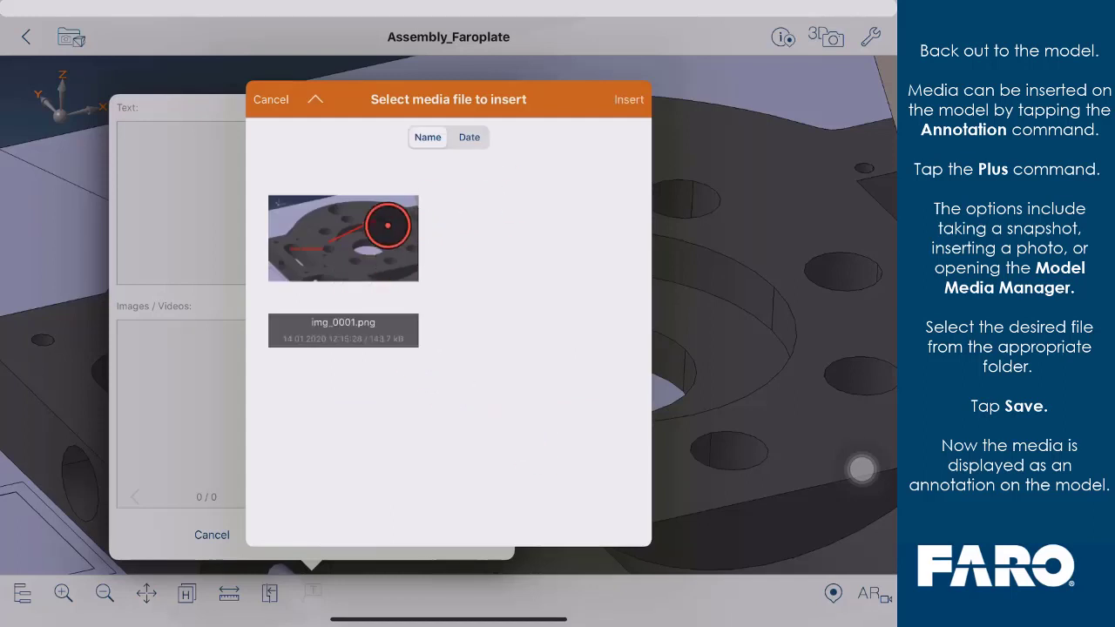
click(627, 99)
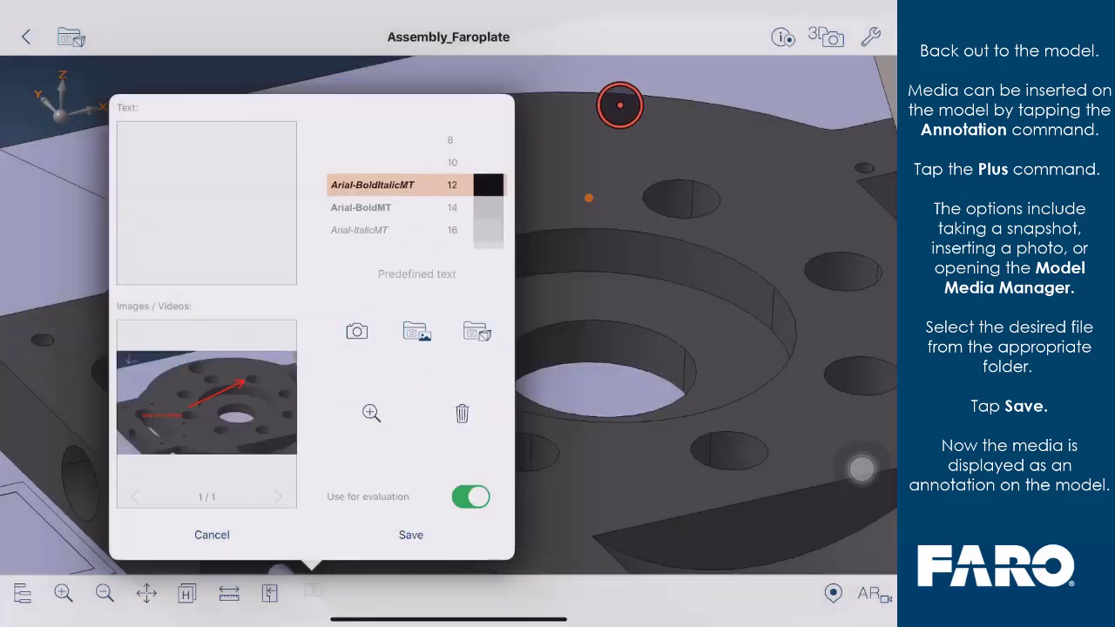
click(411, 533)
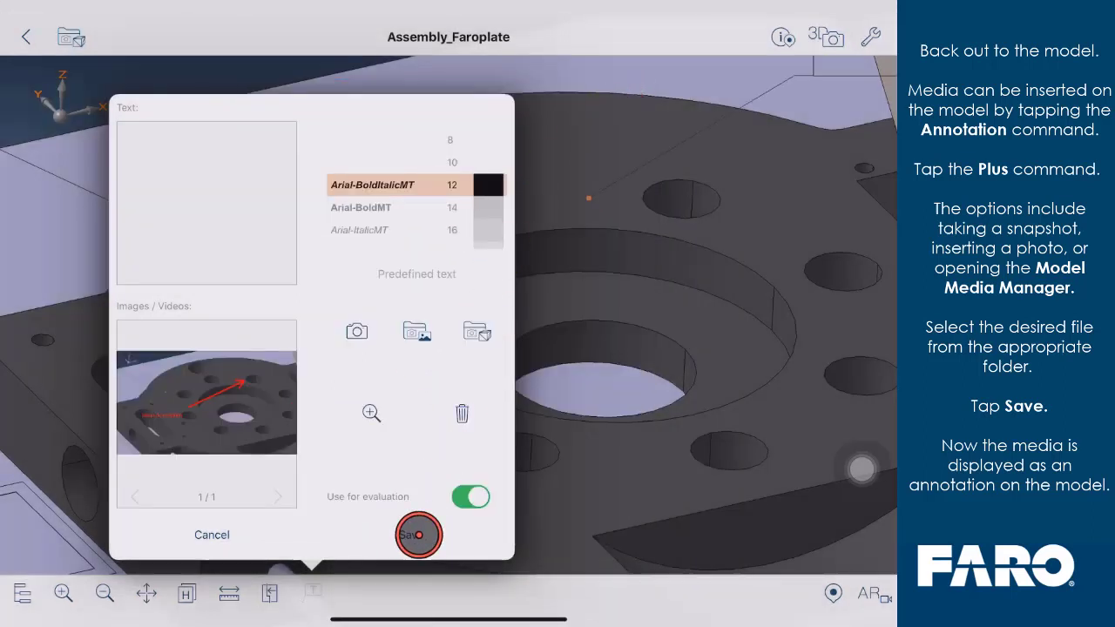
click(418, 535)
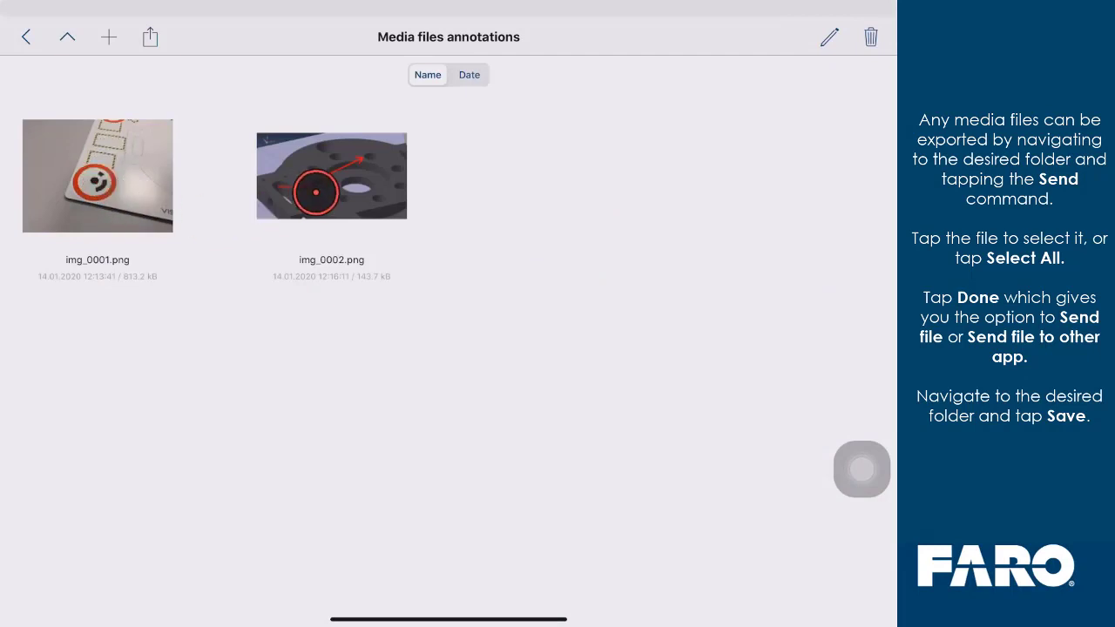
Step: Export all annotation images as annotationMedia.zip via Save to Files toward On My iPad > arMedia
click(150, 37)
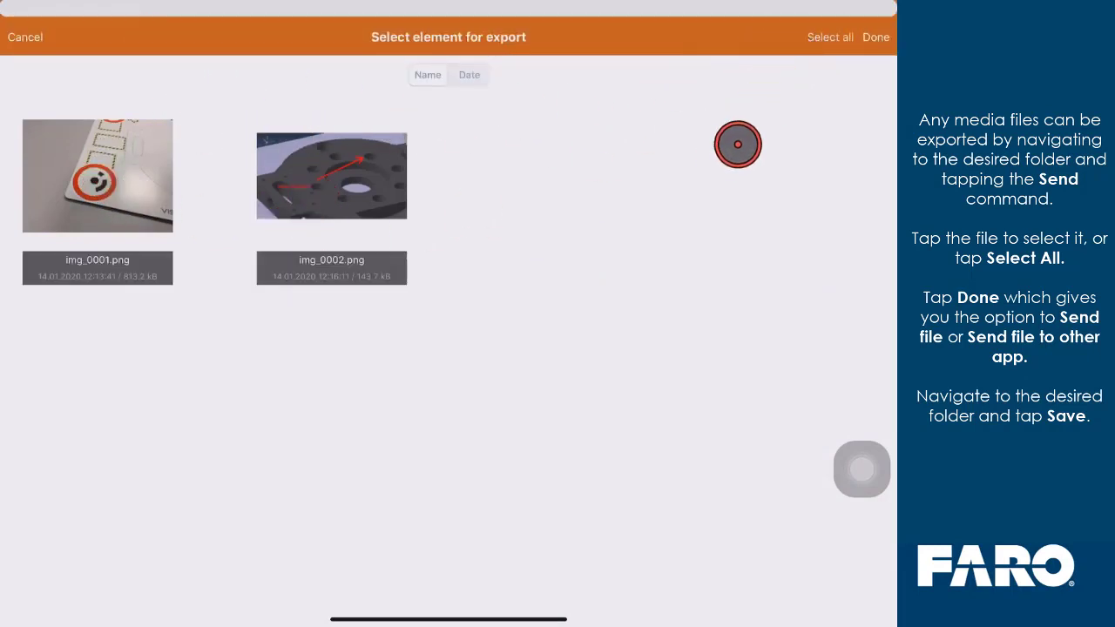
click(874, 37)
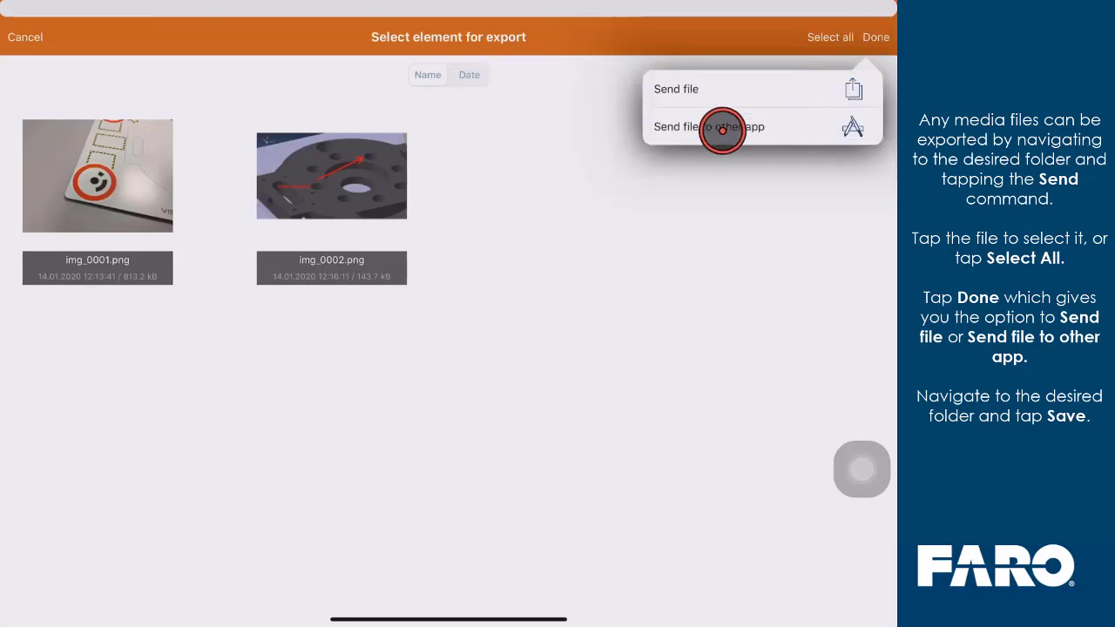
click(707, 126)
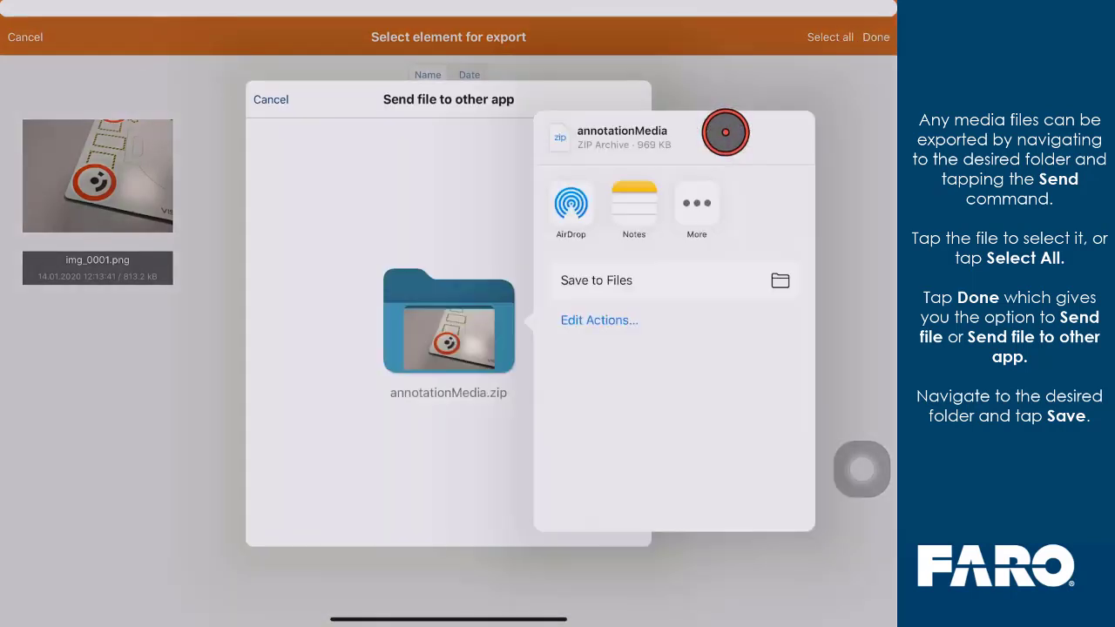
click(596, 279)
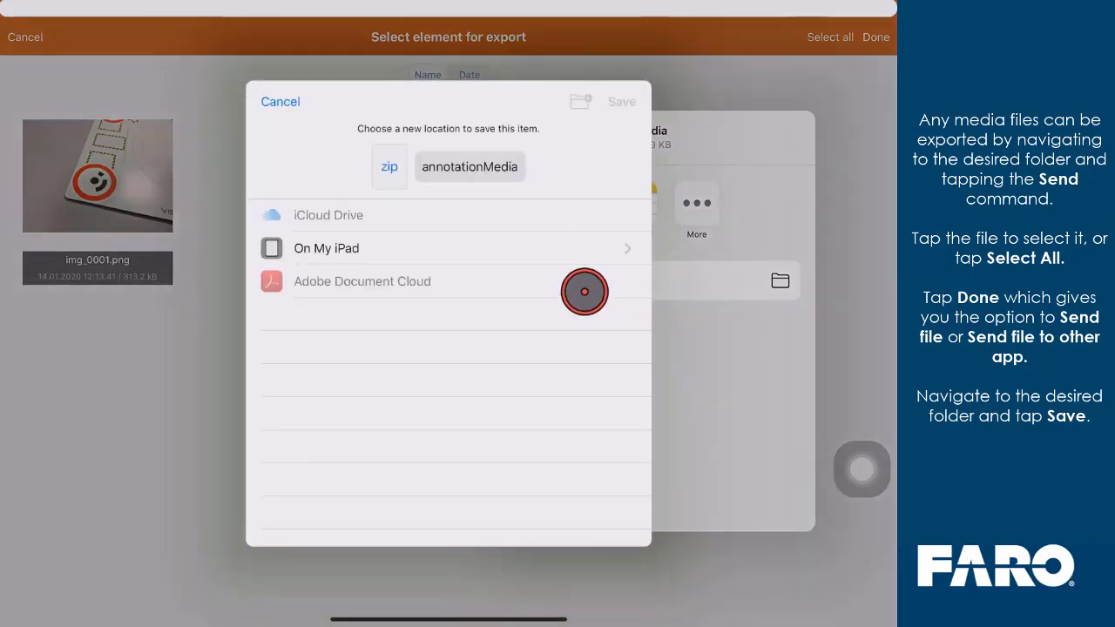
click(326, 248)
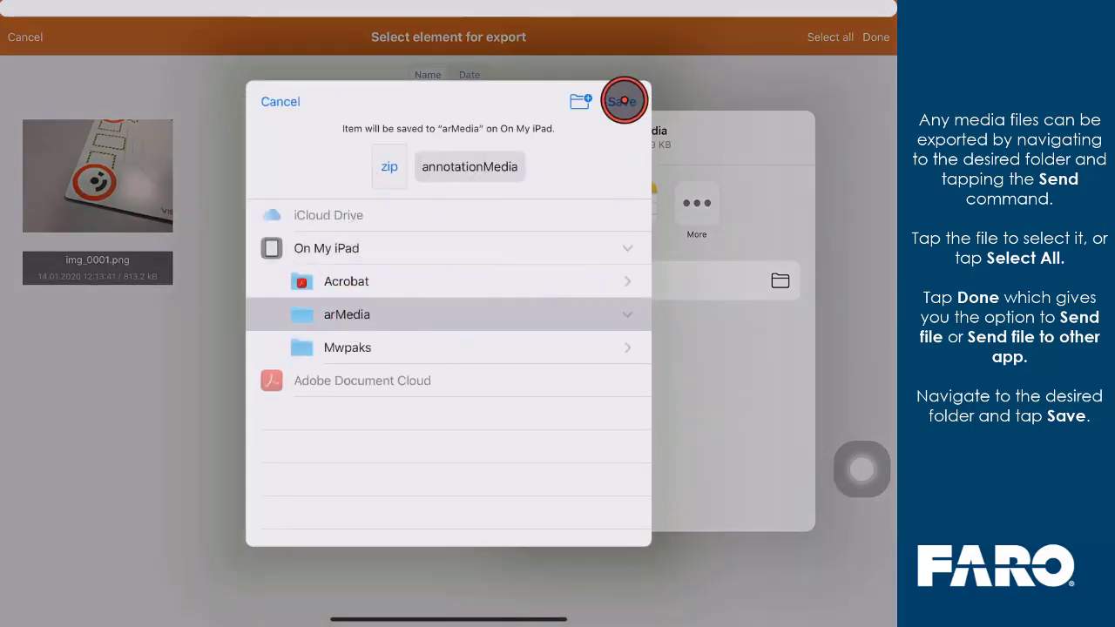